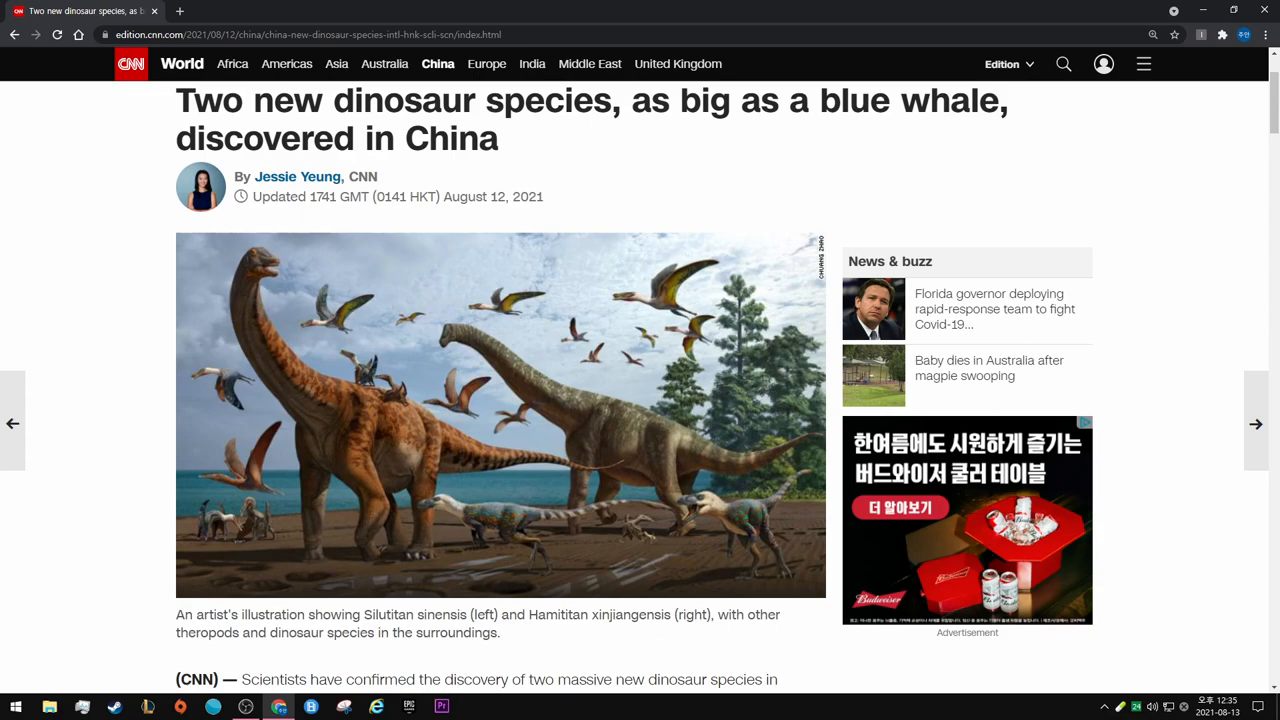
Scroll below the lead dinosaur illustration to read the opening paragraphs about the China discovery.
{"action": "scroll", "scroll_direction": "down", "scroll_amount": 3}
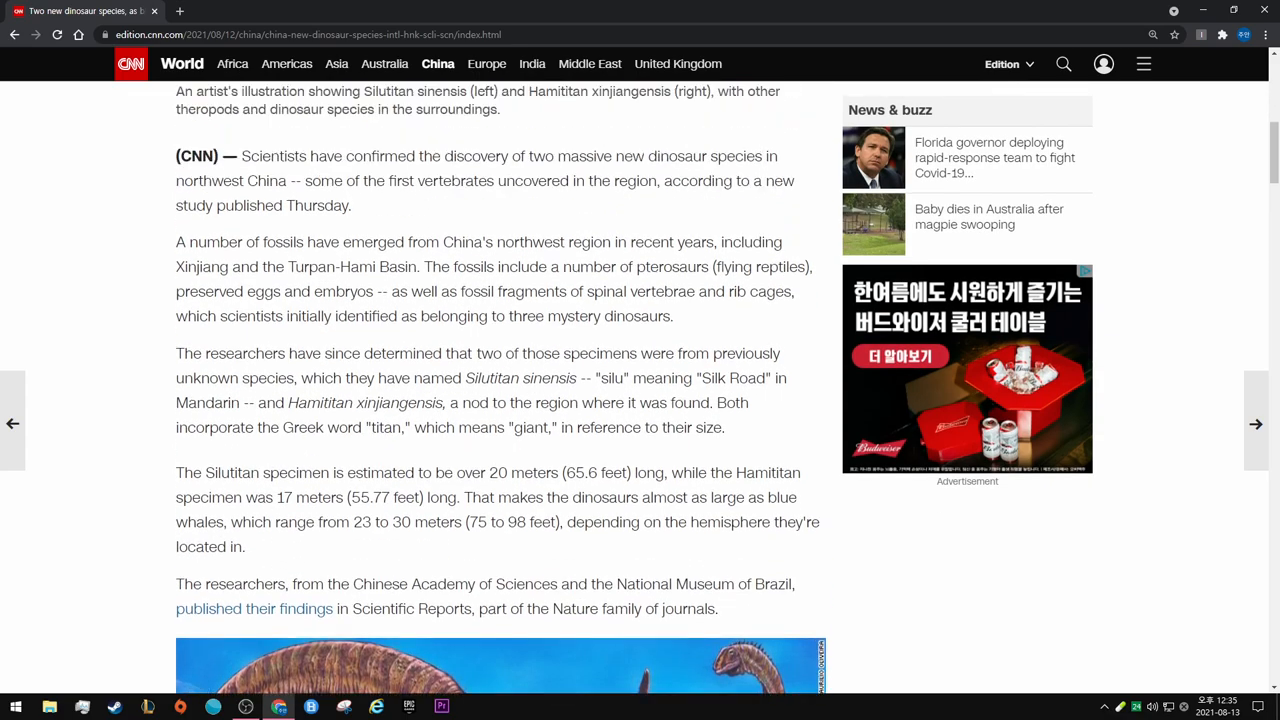
{"action": "scroll", "scroll_direction": "up", "scroll_amount": 3}
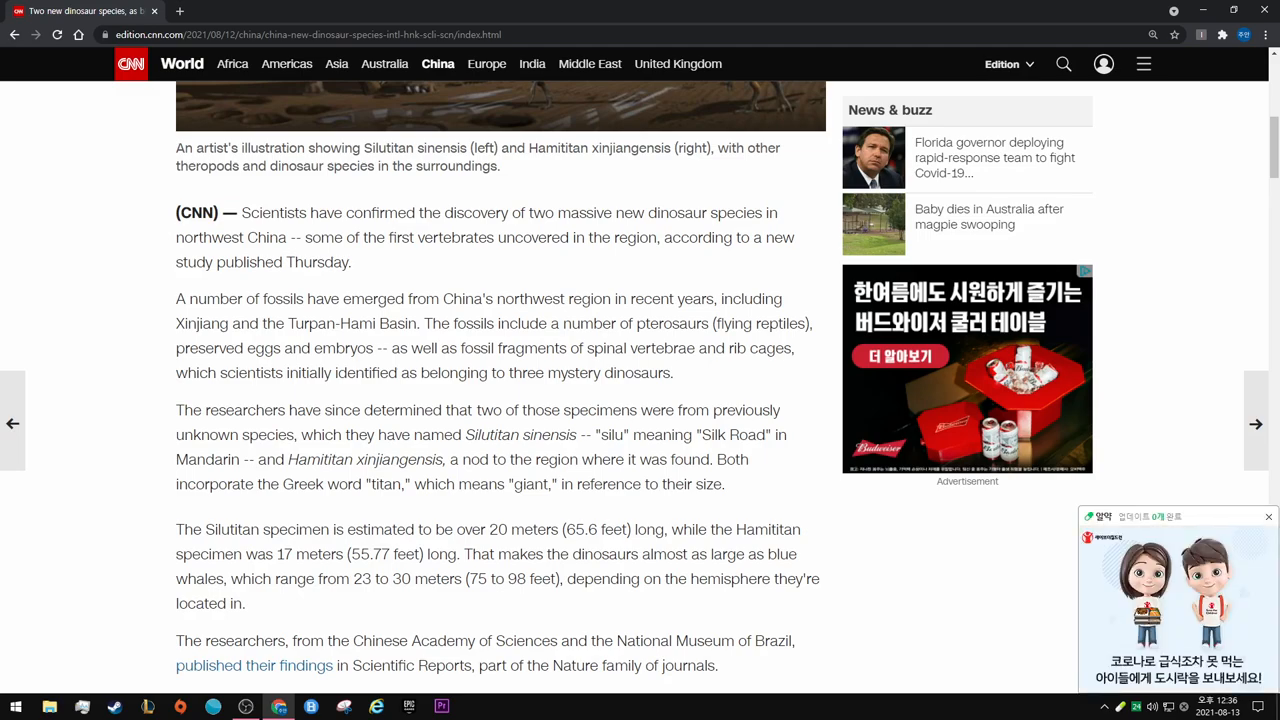
Dismiss the pop-up ad and scroll to the Hamititan and Silutitan illustration with the fossil-dating paragraph.
{"action": "left_click", "coordinate": [1268, 516]}
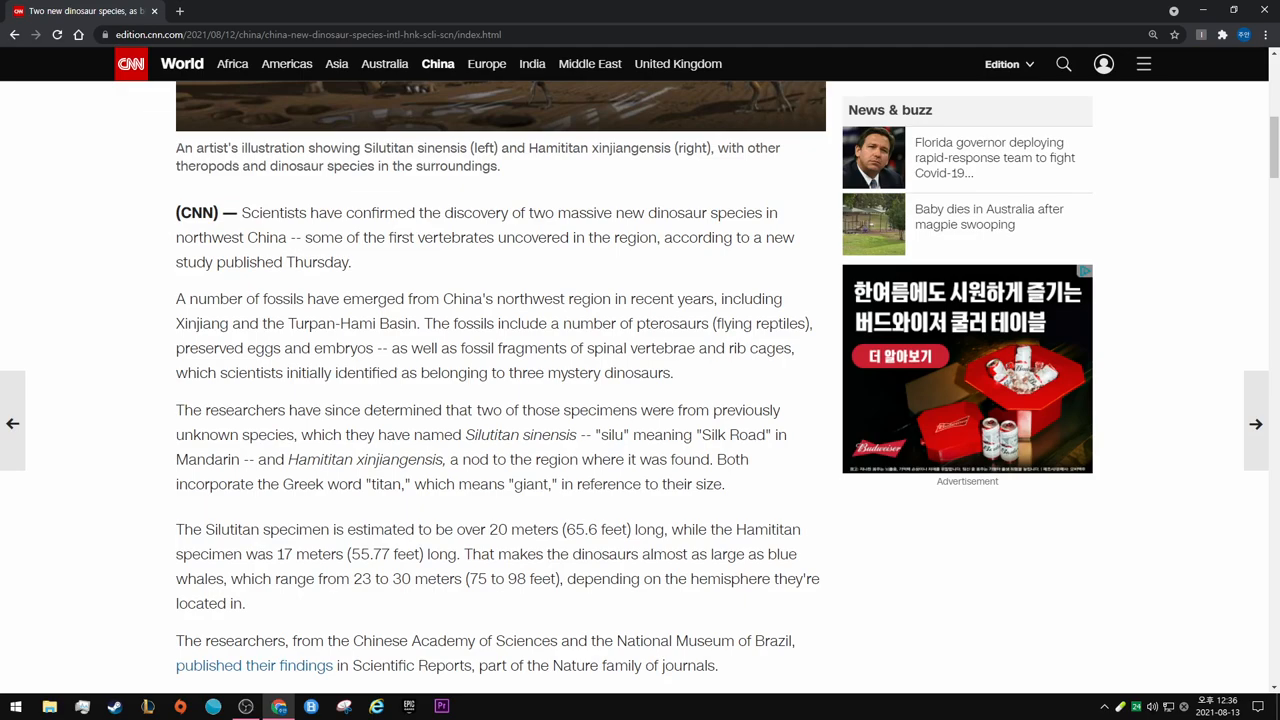
{"action": "scroll", "scroll_direction": "down", "scroll_amount": 3}
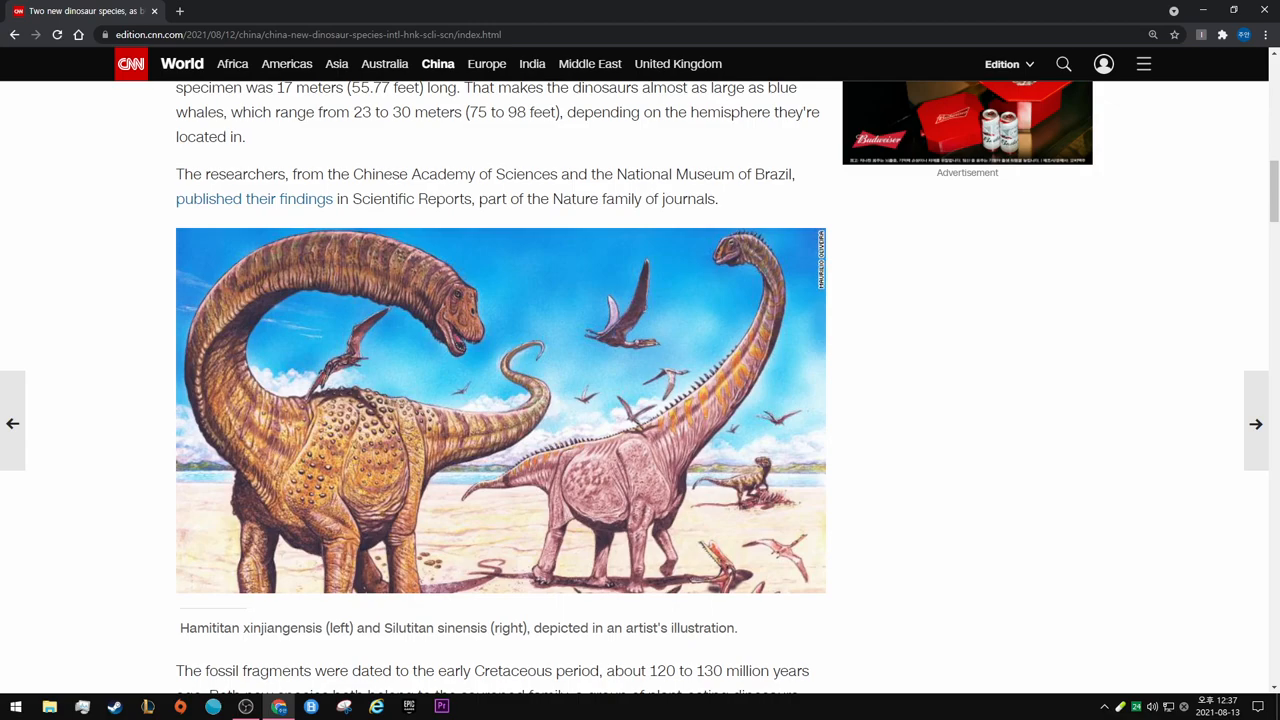
Read the paragraphs on the third specimen, East Asian sauropod research and China's golden age of paleontology.
{"action": "scroll", "scroll_direction": "down", "scroll_amount": 3}
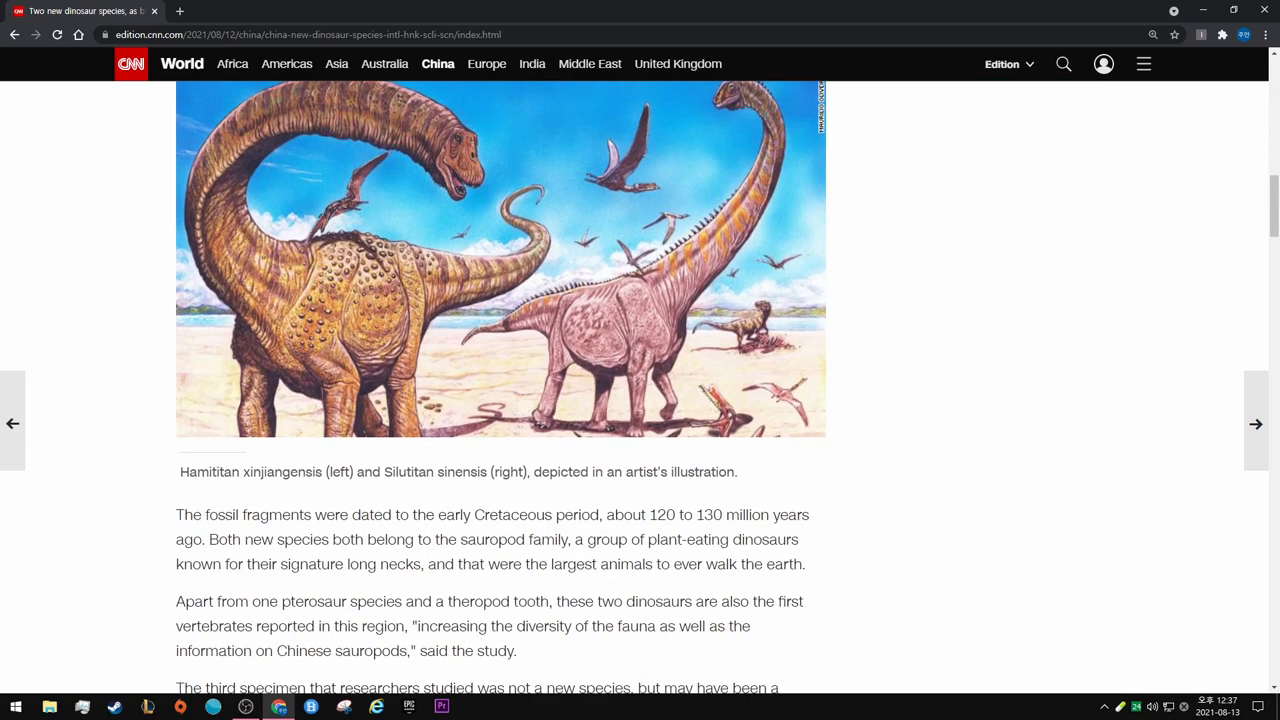
{"action": "scroll", "scroll_direction": "up", "scroll_amount": 3}
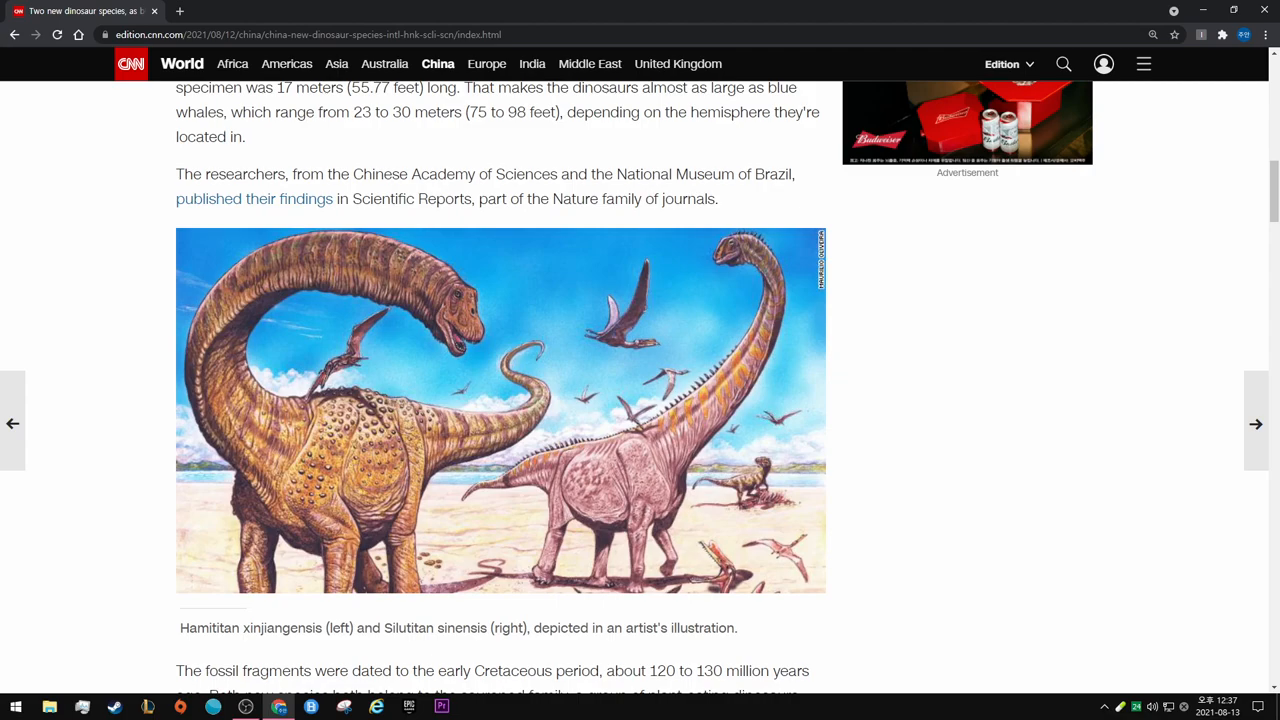
{"action": "scroll", "scroll_direction": "down", "scroll_amount": 3}
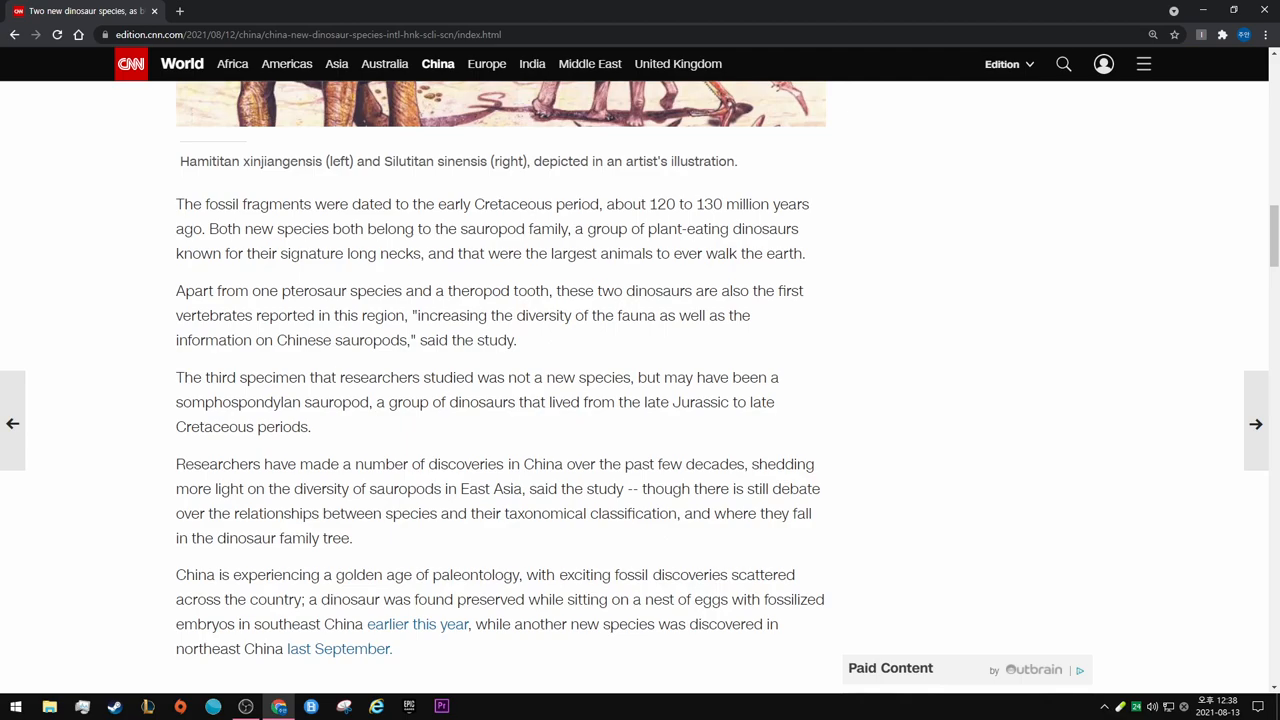
Scroll to the article's final paragraph with the Paid Content Smartfeed section beneath it.
{"action": "scroll", "scroll_direction": "down", "scroll_amount": 3}
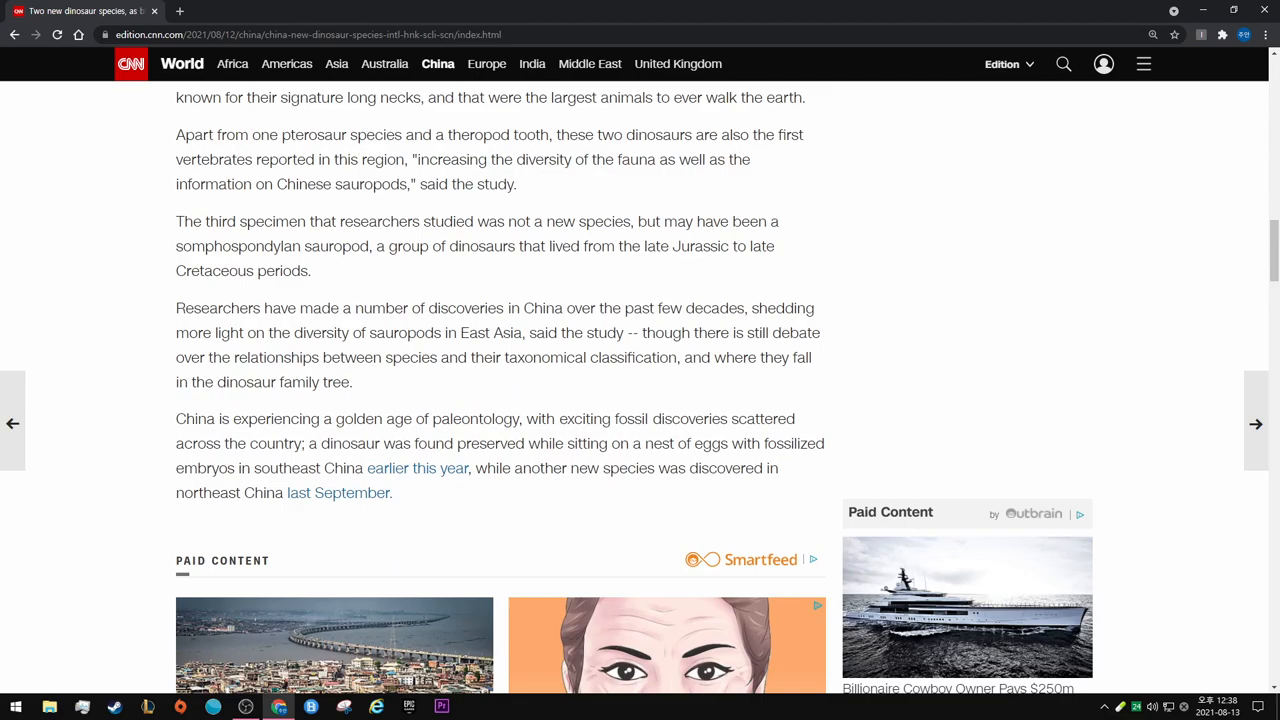